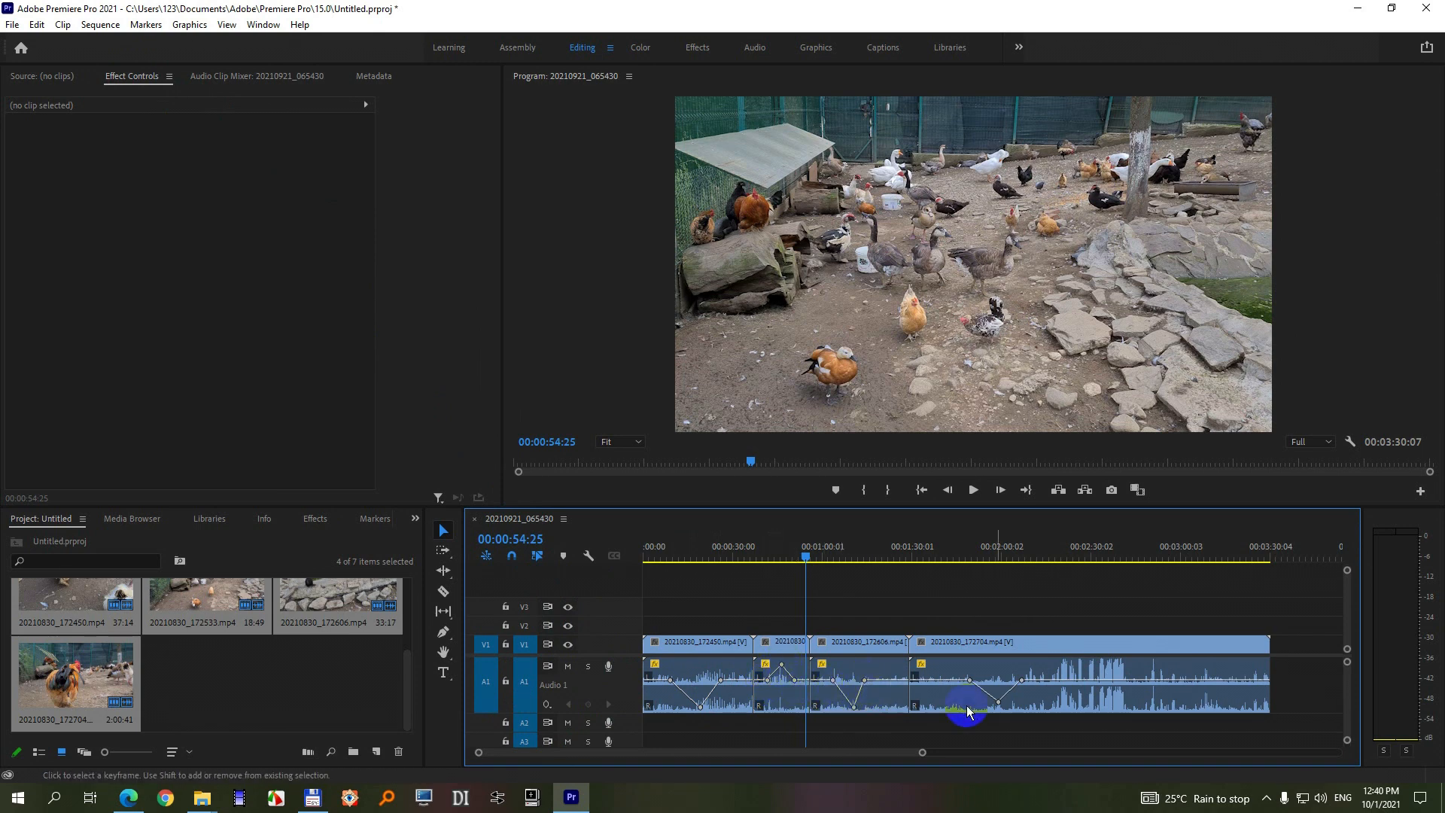
# Select all four timeline clips and bring up Remove Attributes from their context menu.
pyautogui.click(779, 642)
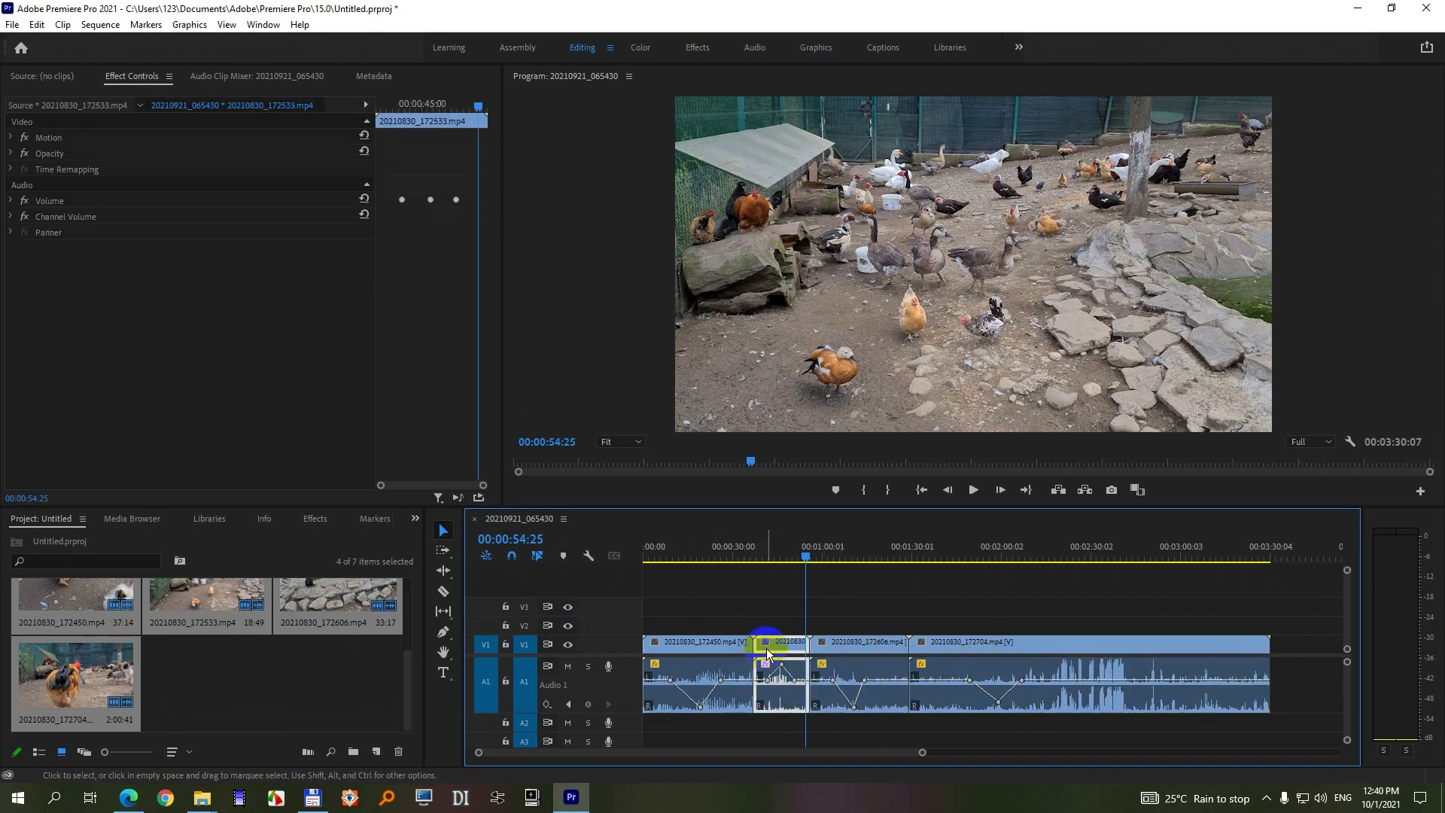
pyautogui.click(1042, 673)
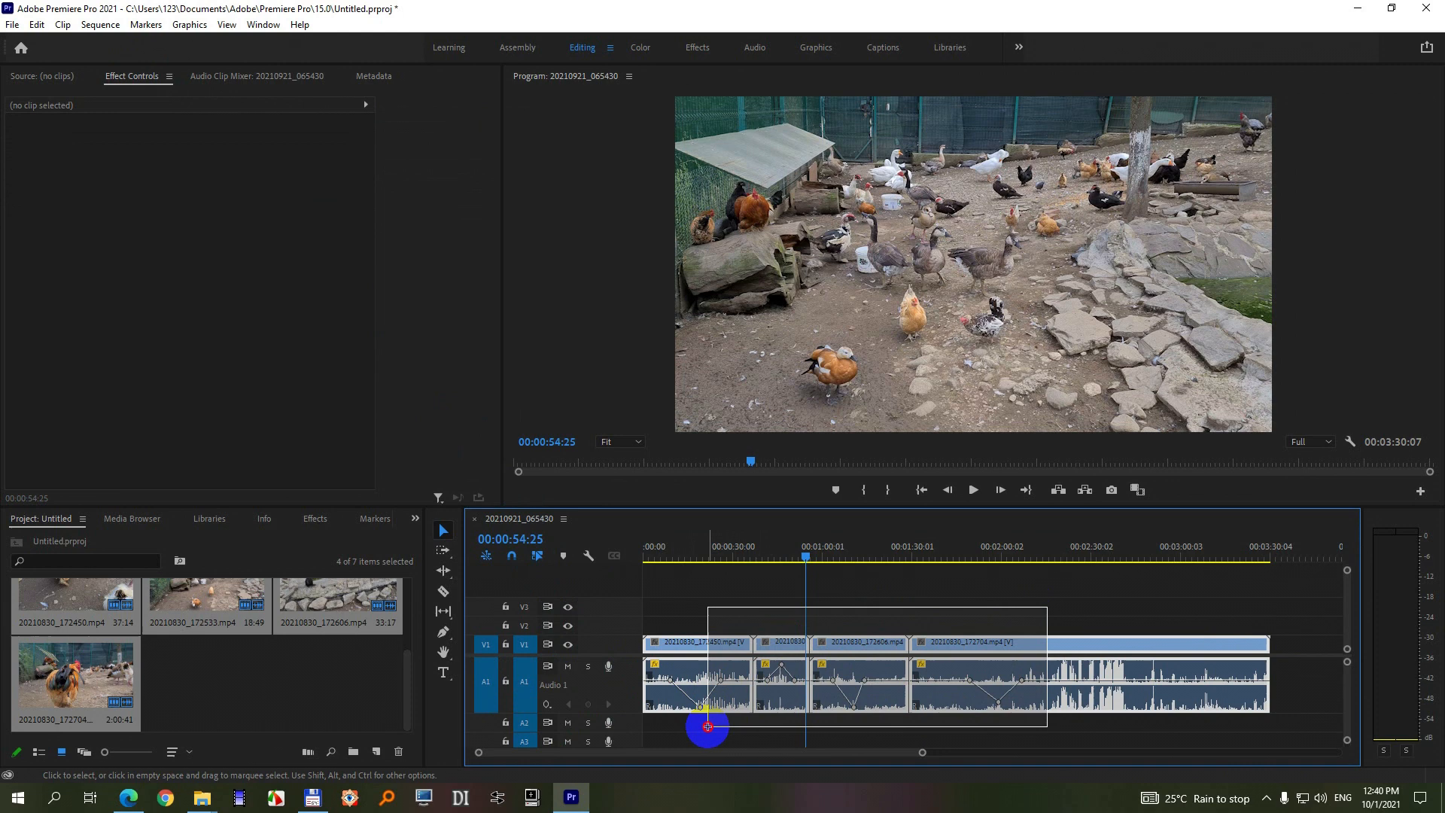
pyautogui.click(442, 531)
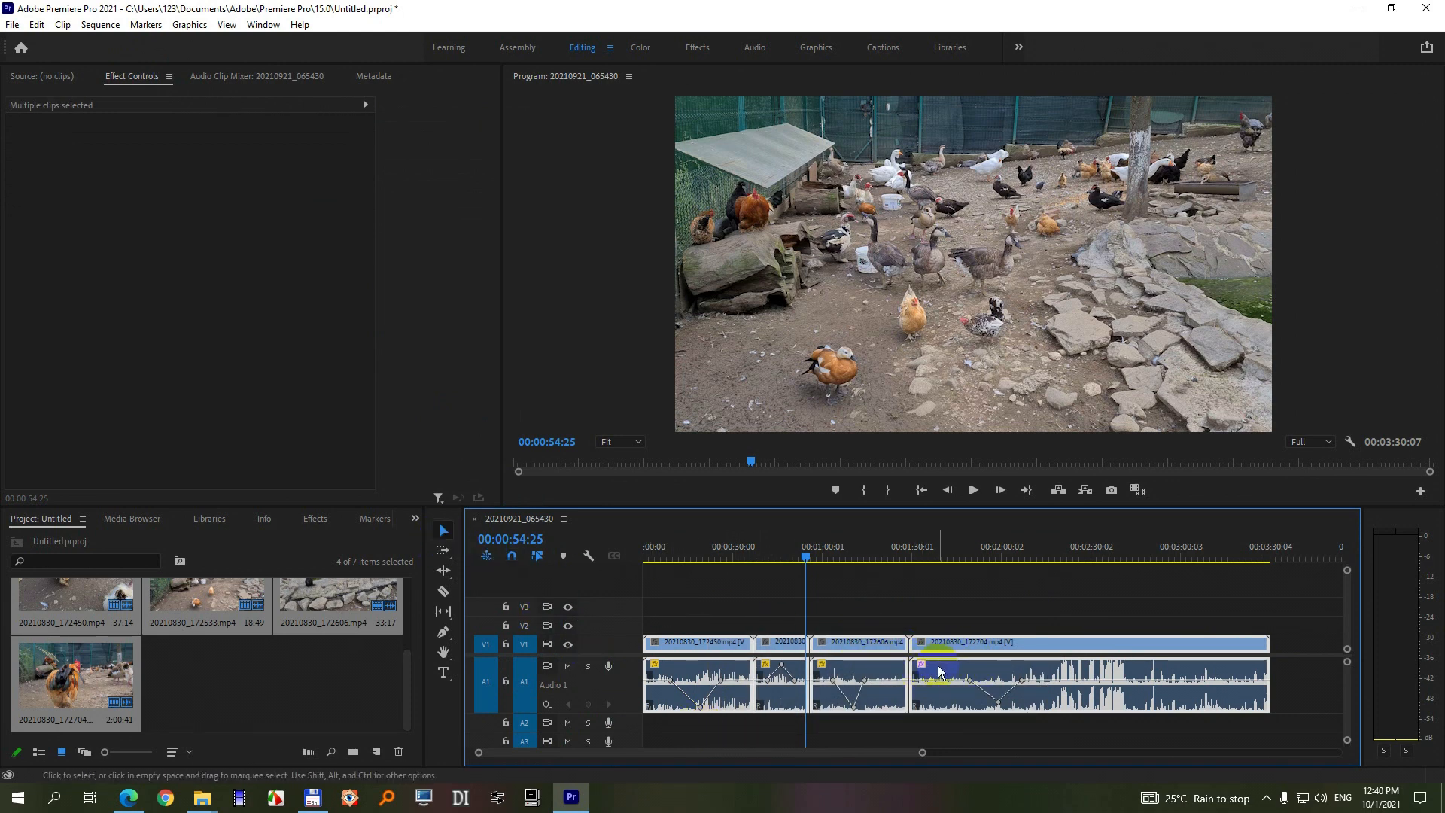
pyautogui.rightClick(938, 671)
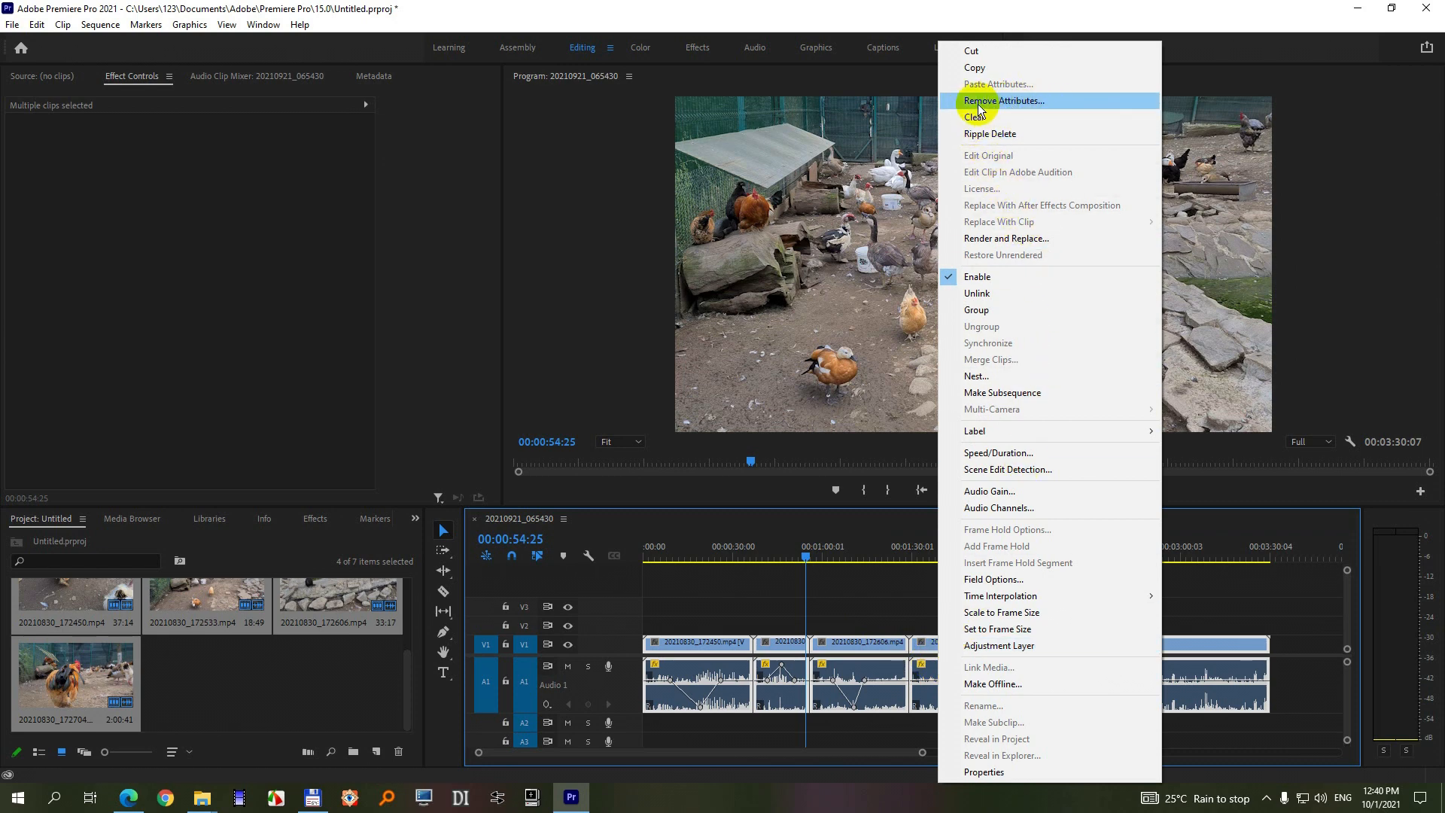
pyautogui.click(1003, 100)
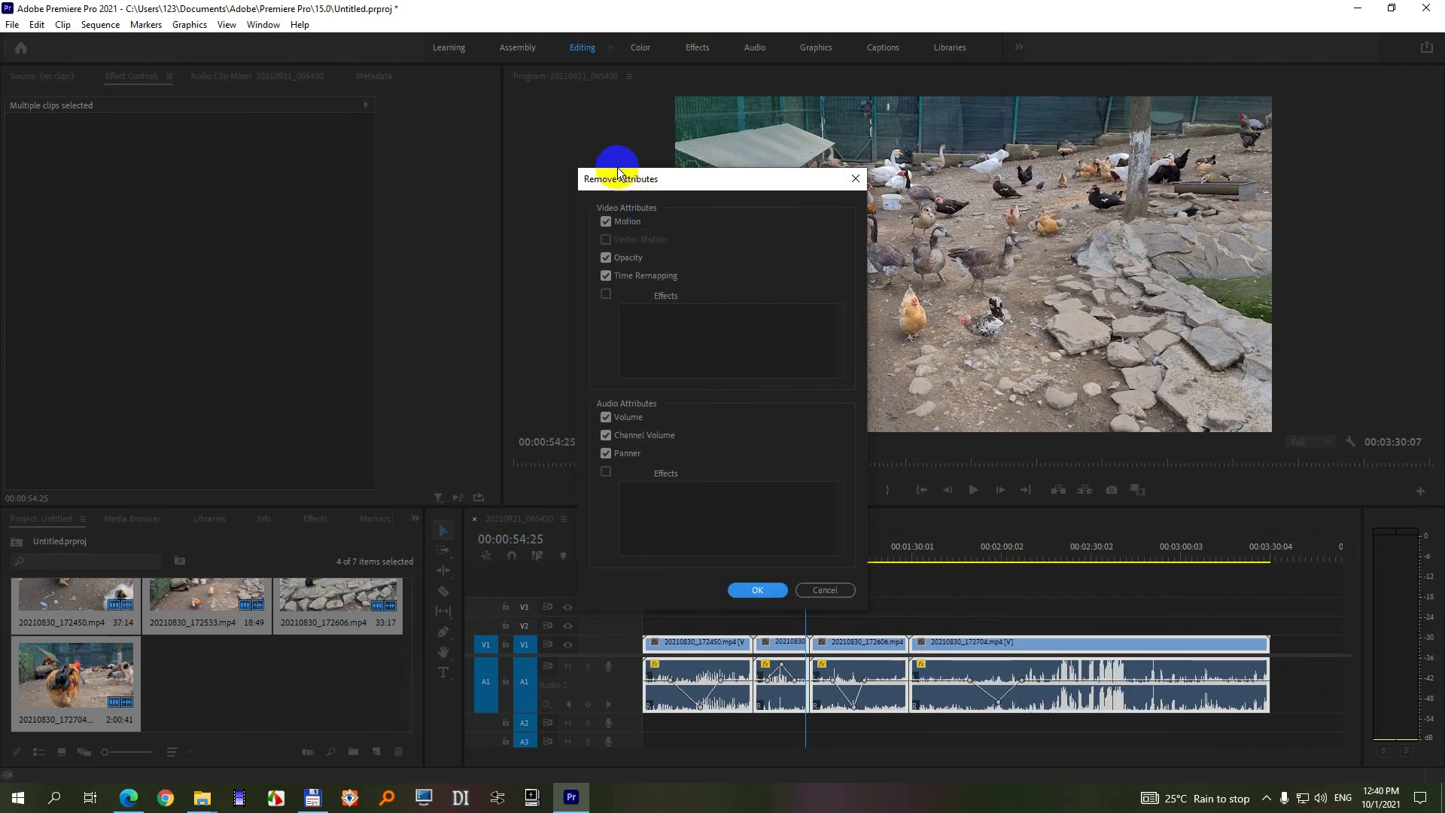
# Untick every attribute except Volume and confirm, flattening the clips' audio levels.
pyautogui.click(605, 221)
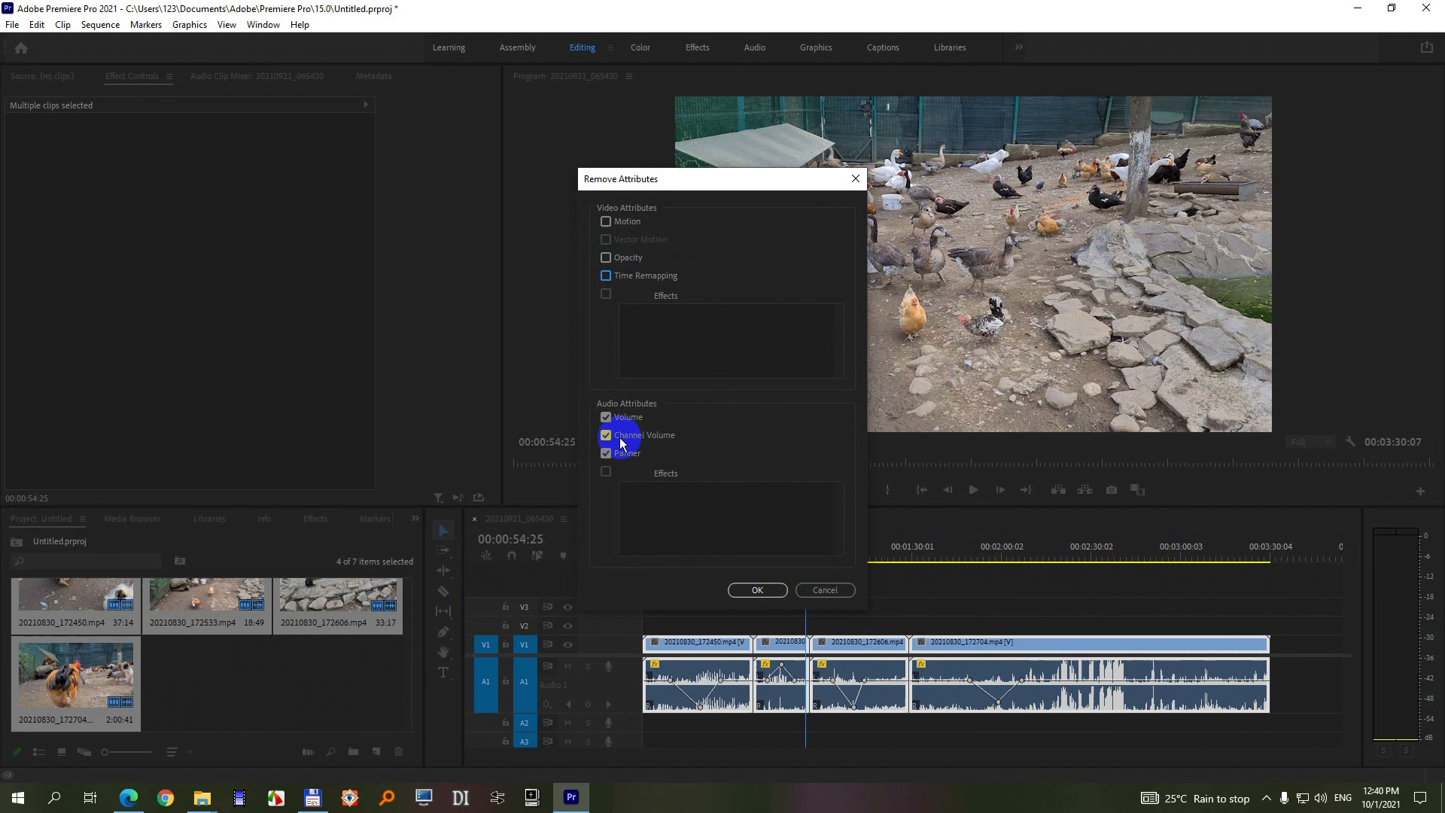
pyautogui.click(606, 435)
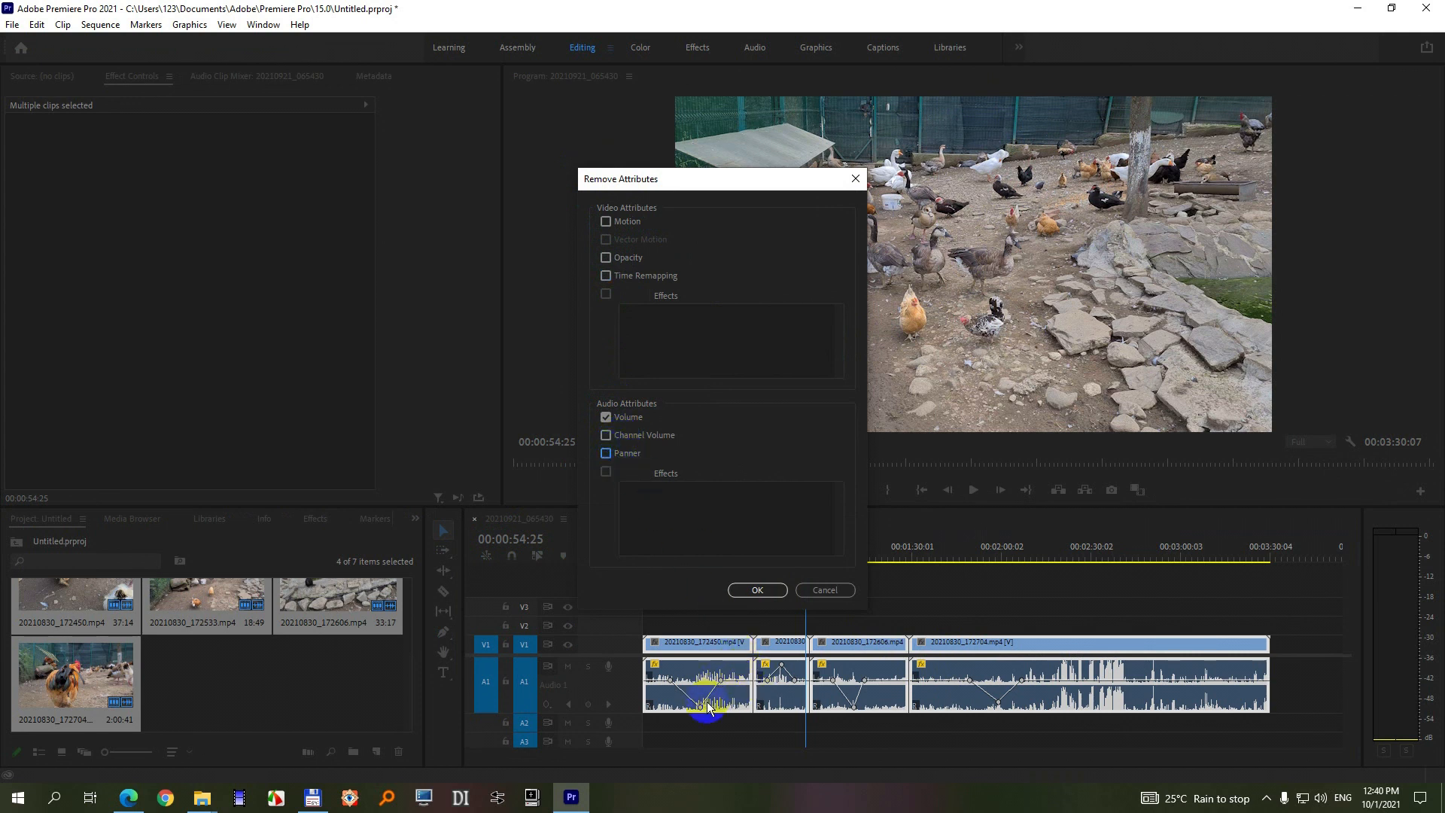
pyautogui.click(756, 591)
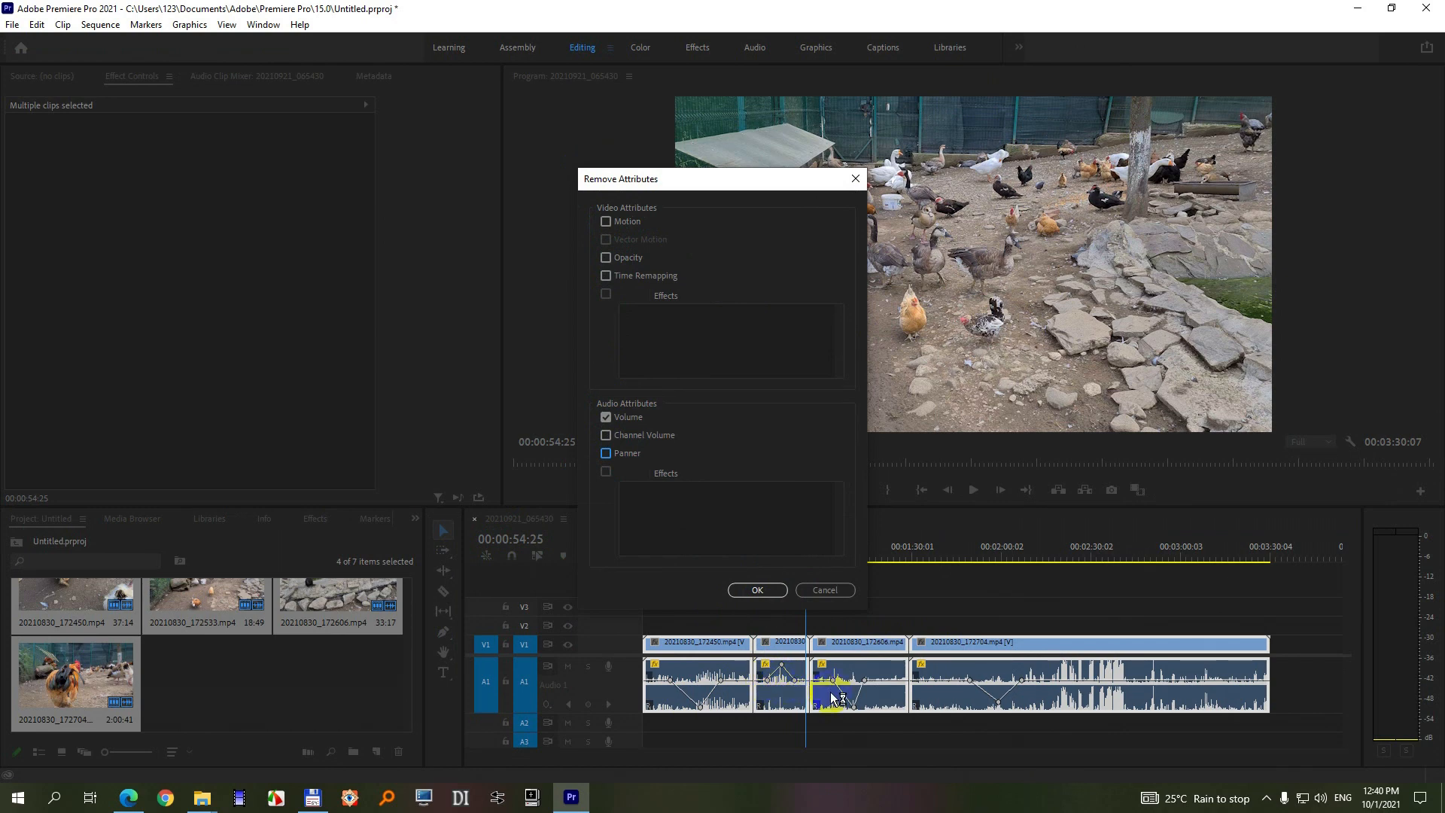
pyautogui.click(756, 590)
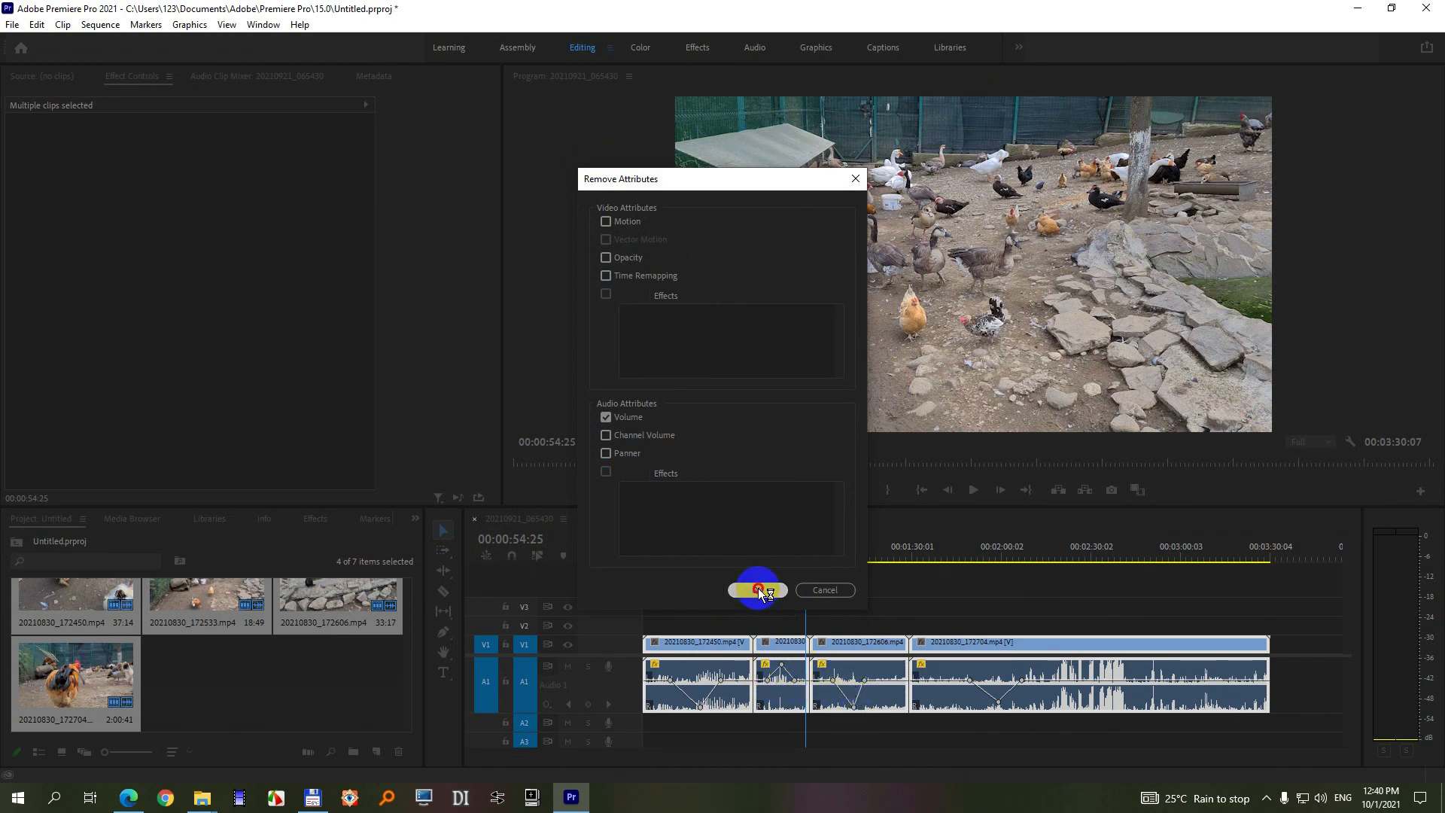
pyautogui.click(758, 590)
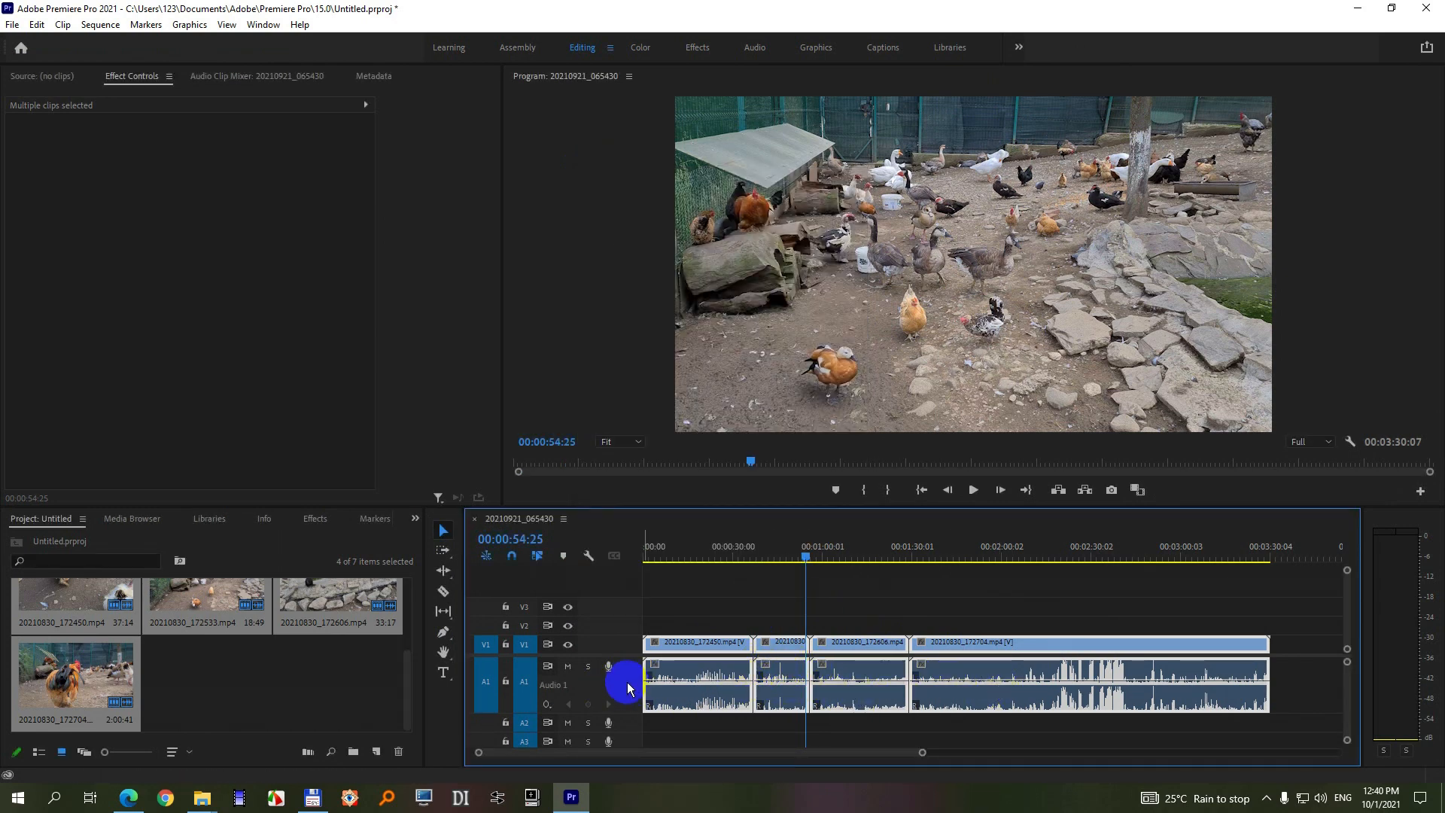